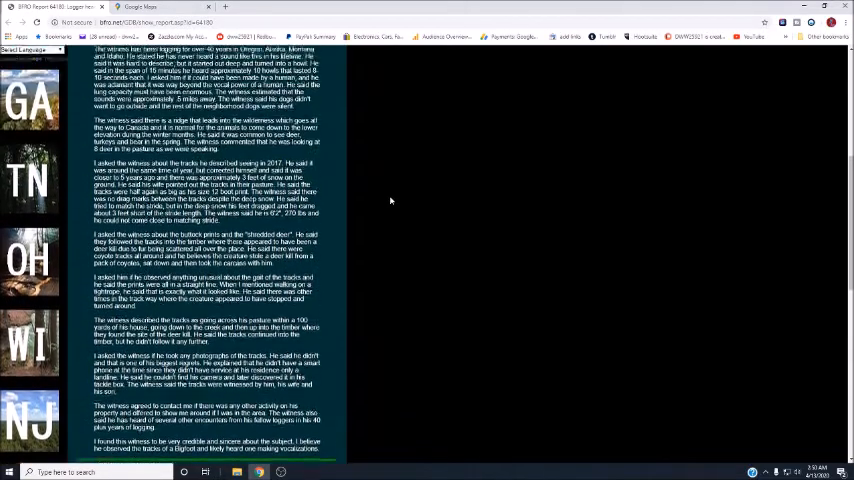
# - Scroll through the current page before heading back to the BFRO report
pyautogui.scroll(3)
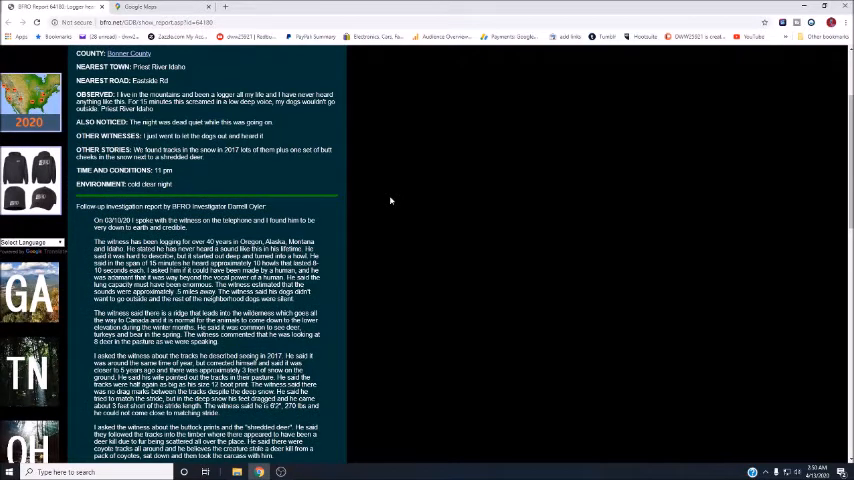
pyautogui.scroll(3)
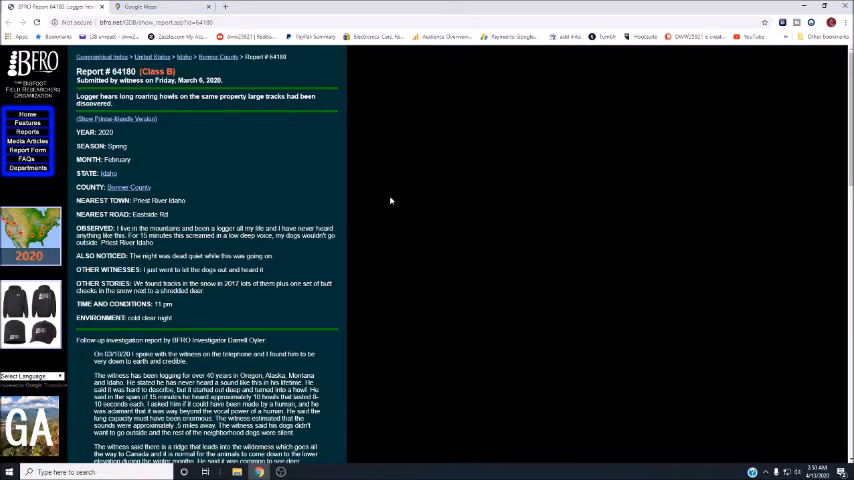
pyautogui.scroll(-3)
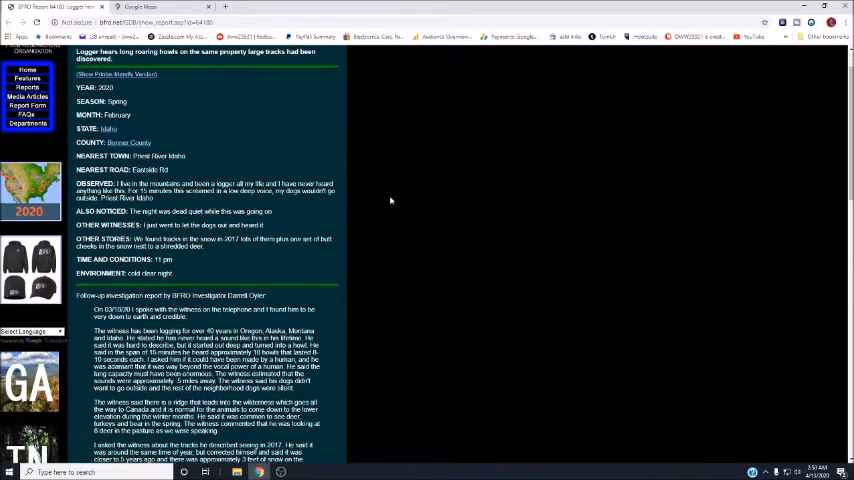
pyautogui.scroll(3)
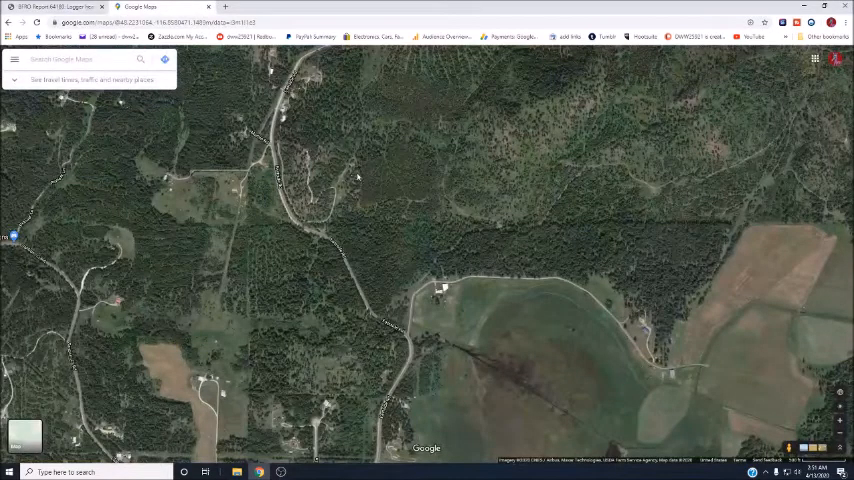
pyautogui.moveTo(352, 190)
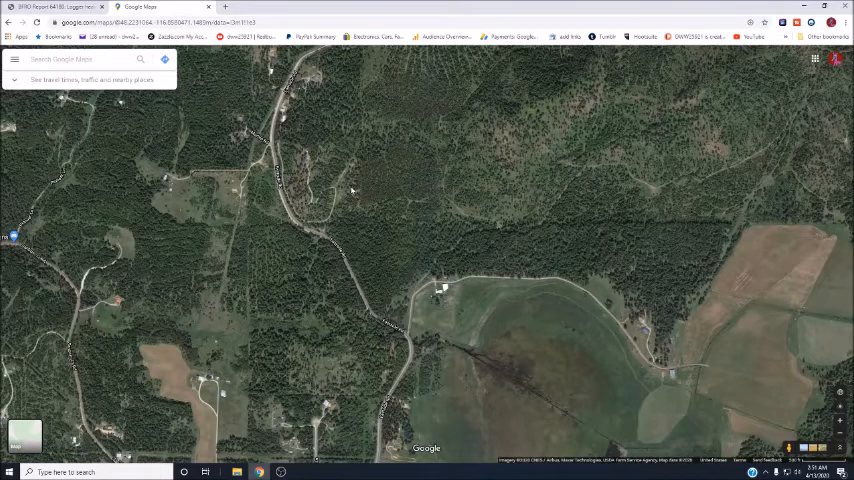
pyautogui.scroll(-3)
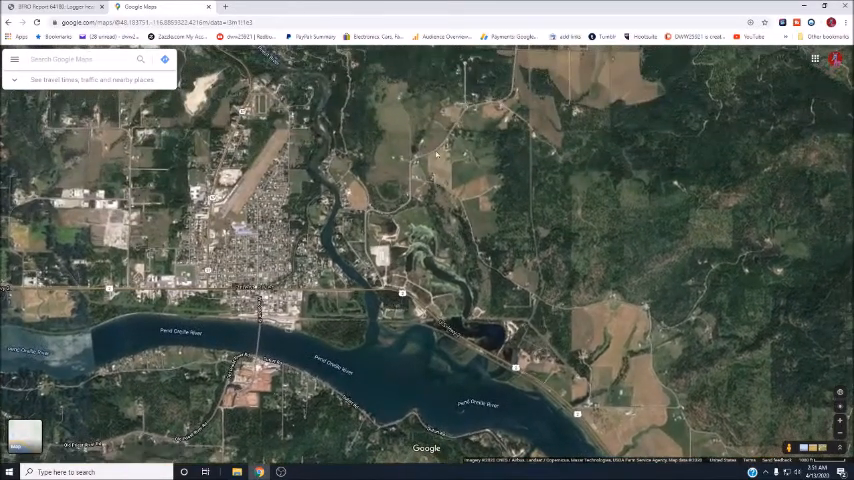
pyautogui.moveTo(436, 122)
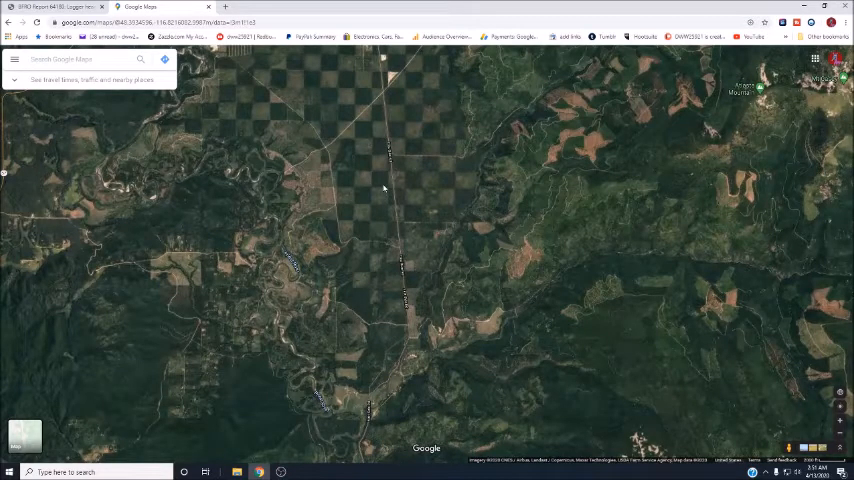
pyautogui.scroll(-3)
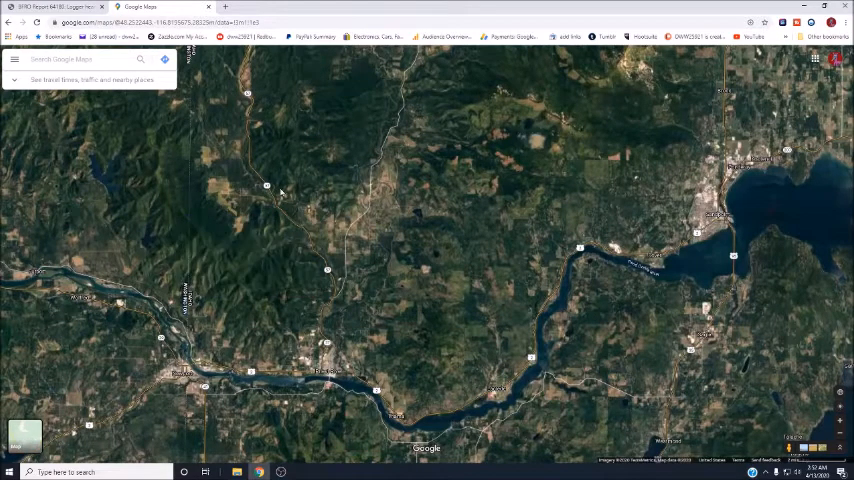
pyautogui.moveTo(56, 8)
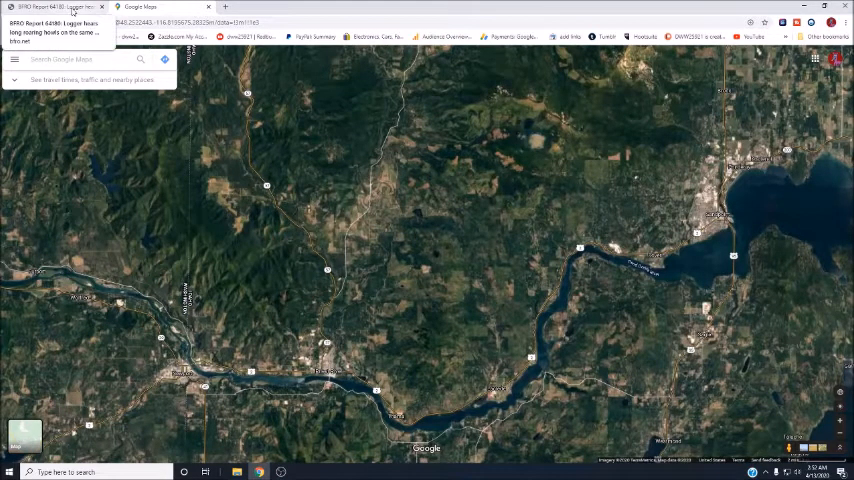
# - Reread report 64180's track observations and investigator notes for Bonner County, Idaho
pyautogui.click(50, 8)
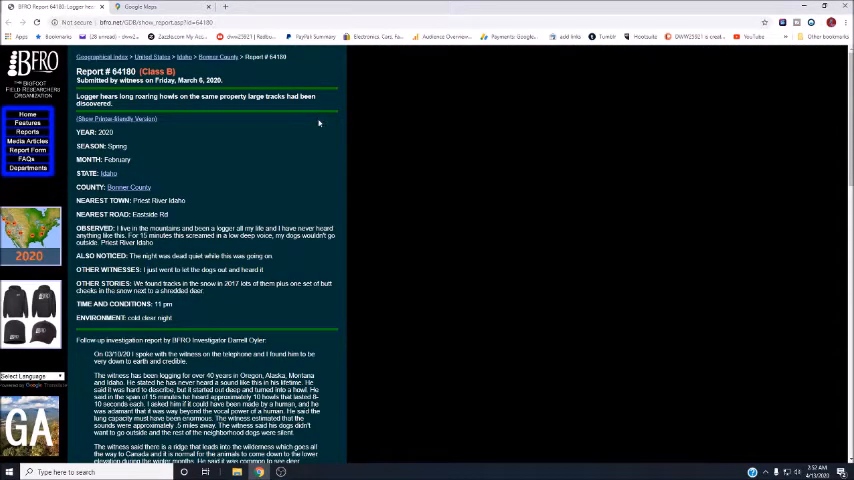
pyautogui.moveTo(238, 140)
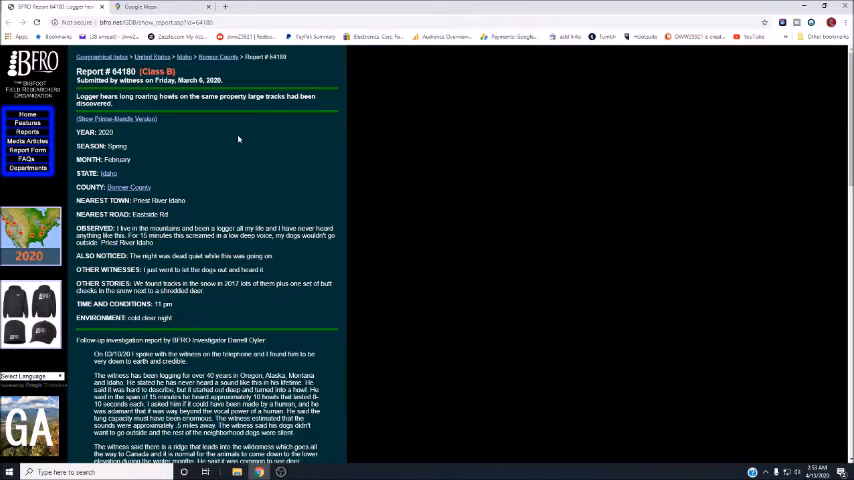
pyautogui.scroll(-3)
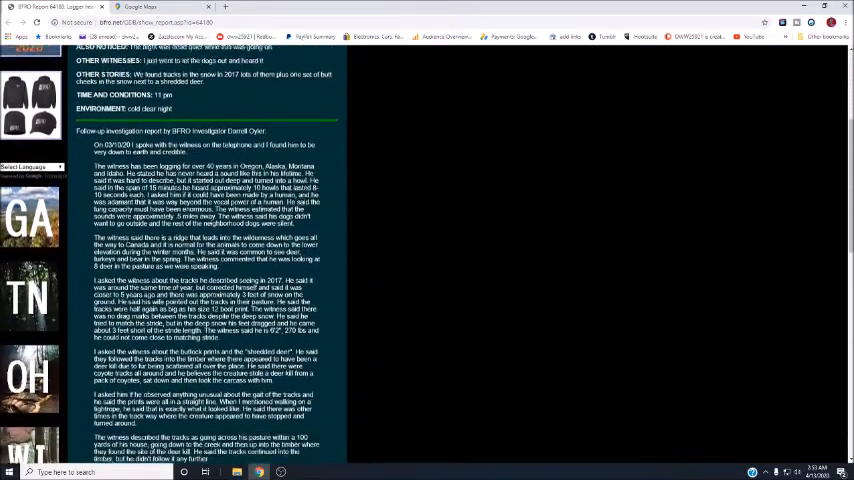
pyautogui.scroll(3)
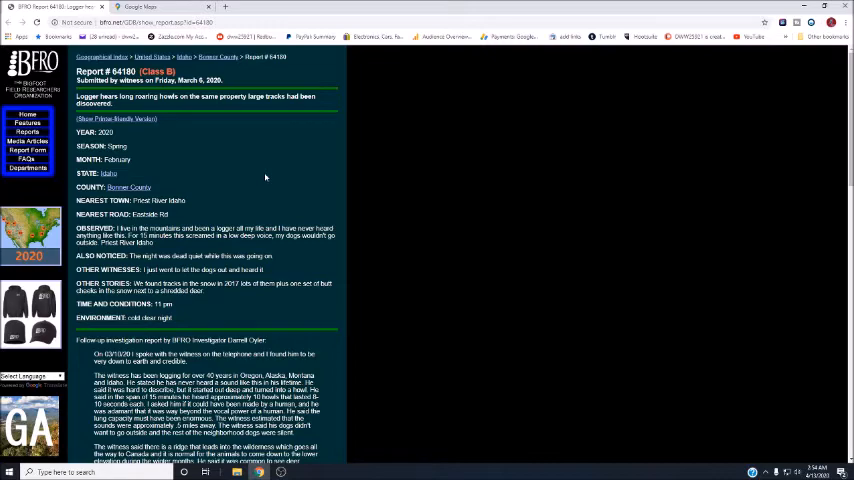
pyautogui.scroll(-3)
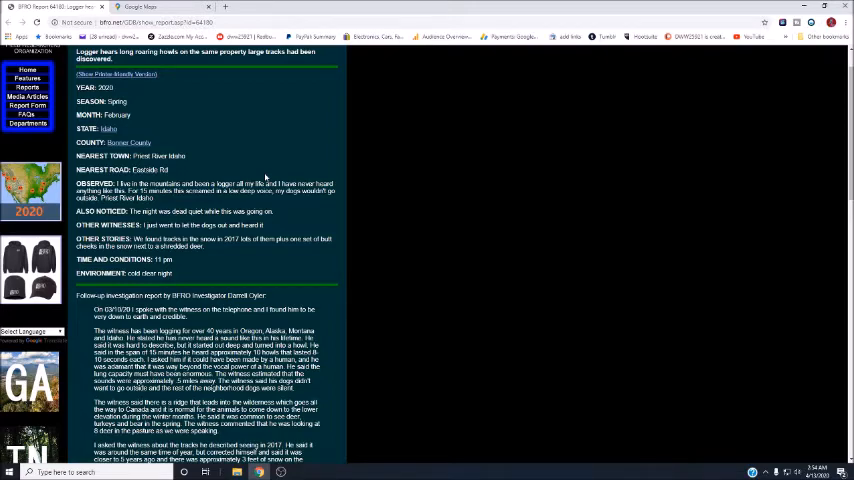
pyautogui.scroll(3)
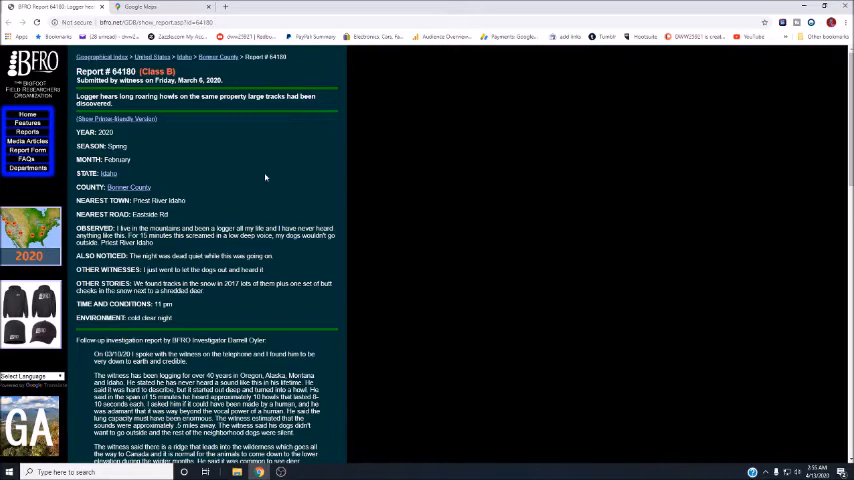
pyautogui.scroll(-3)
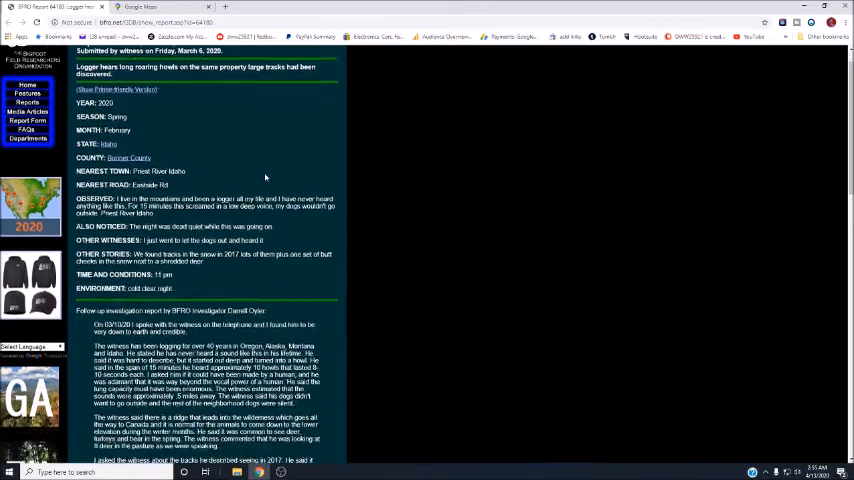
pyautogui.scroll(3)
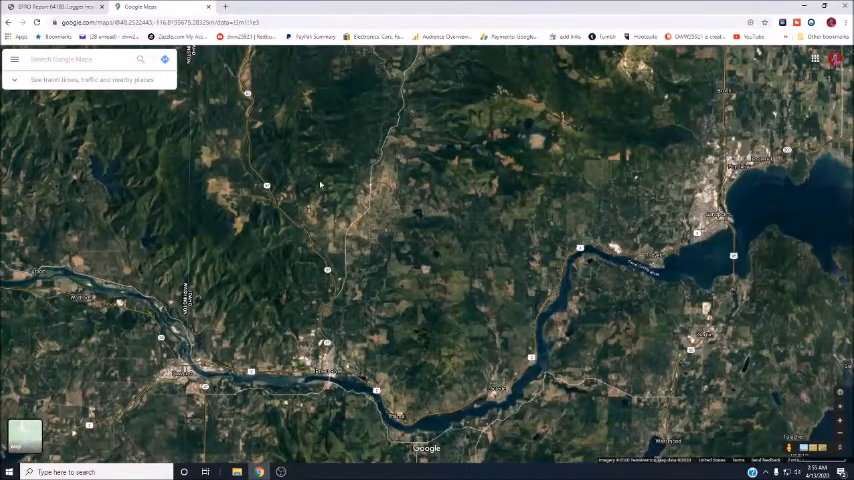
pyautogui.moveTo(396, 282)
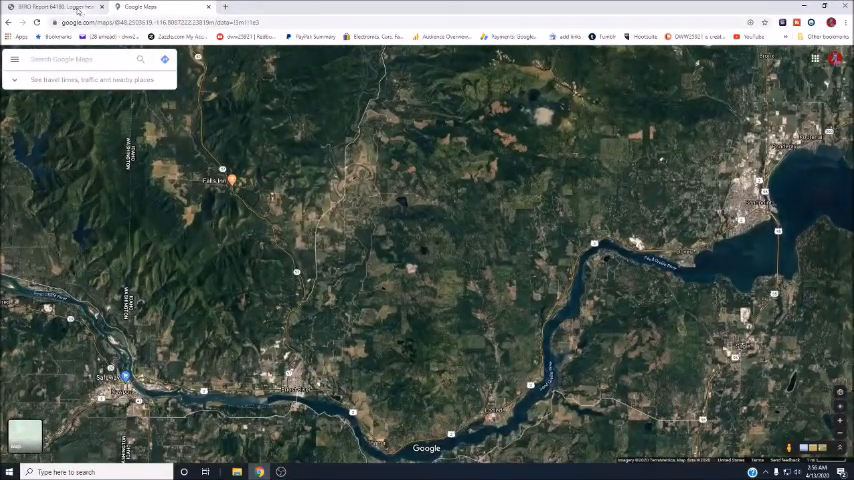
# - After checking the river and lake satellite imagery, return to the BFRO report 64180 tab
pyautogui.click(50, 8)
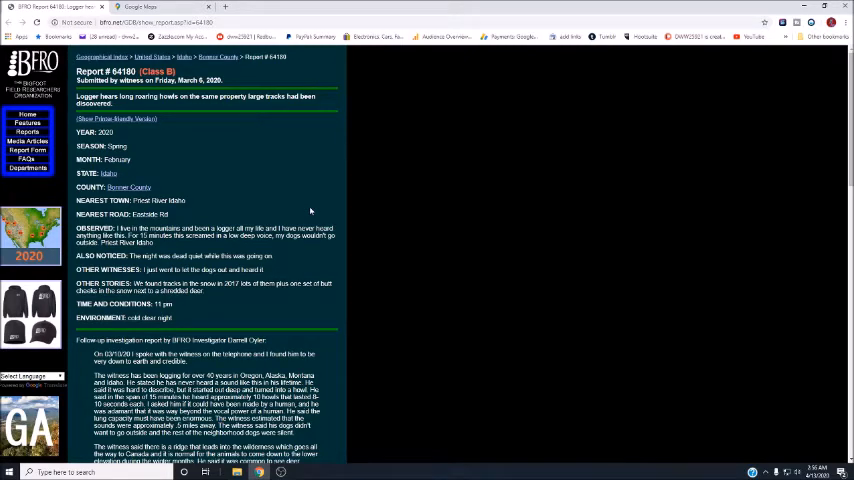
# - Glance over the investigator follow-up notes and return to the top of report 64180
pyautogui.scroll(-3)
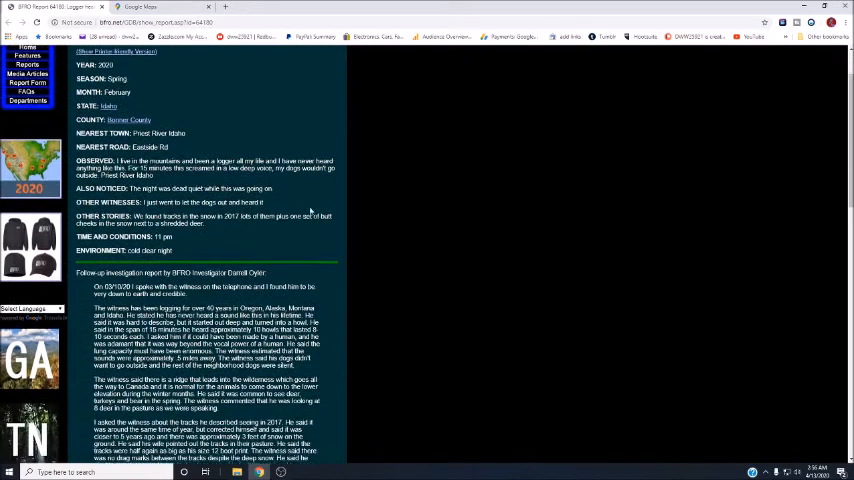
pyautogui.scroll(3)
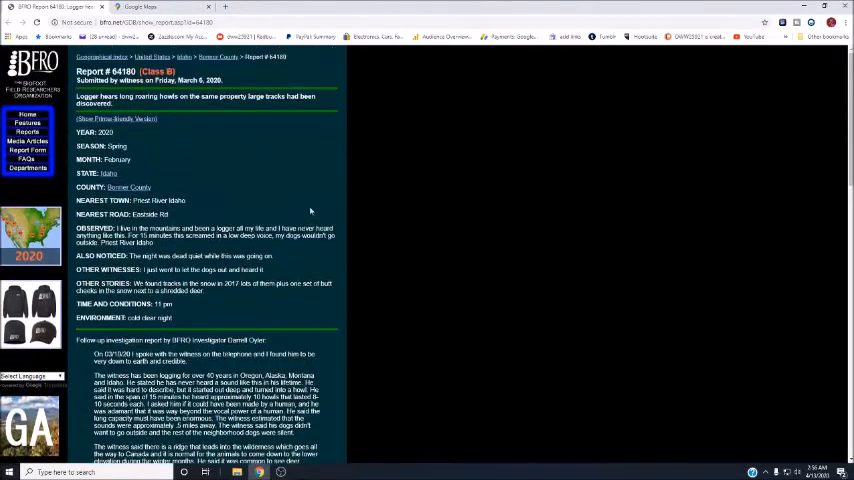